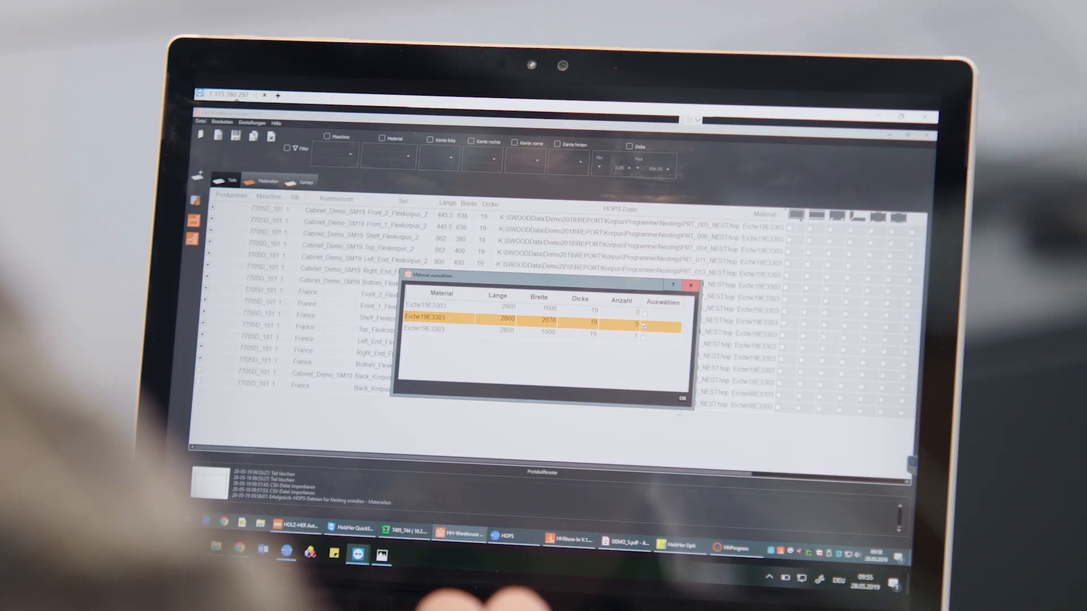
Step: Confirm the 2800×2070 Eiche board in Material auswählen to run the nesting
click(681, 398)
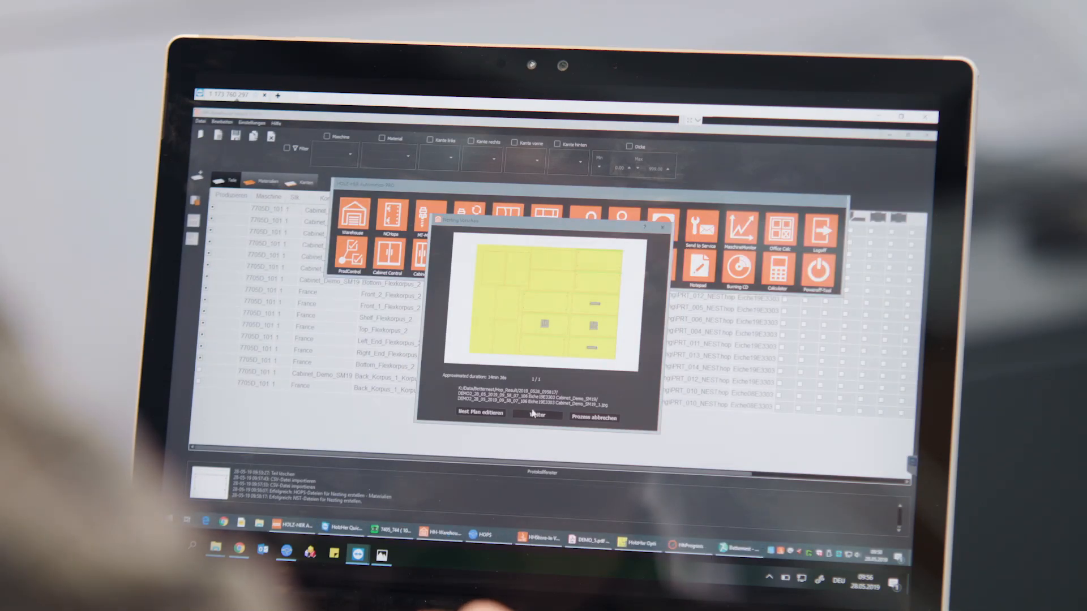
Step: Accept the nesting plan with Weiter and return to the cabinet parts list
click(537, 414)
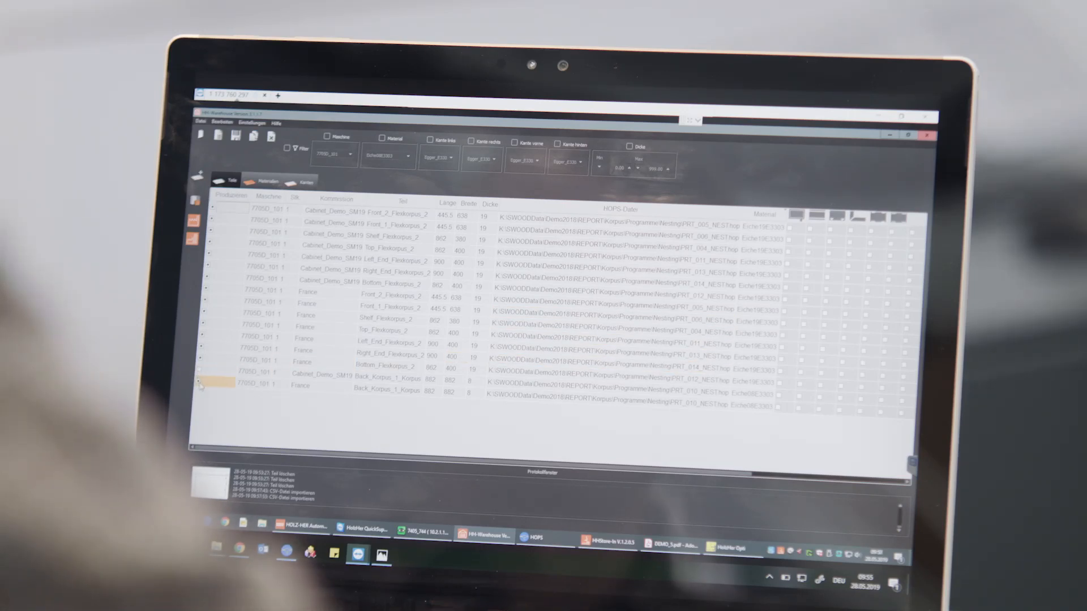
Step: Reopen Material auswählen with three 19 mm board sizes and confirm the selection
click(389, 295)
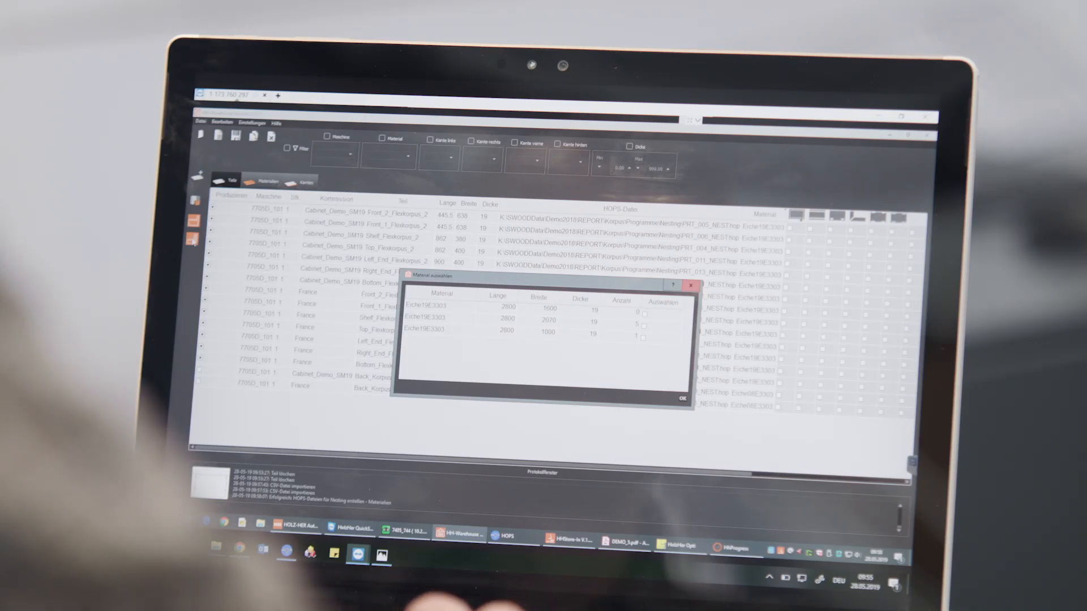
mouse_move(536, 277)
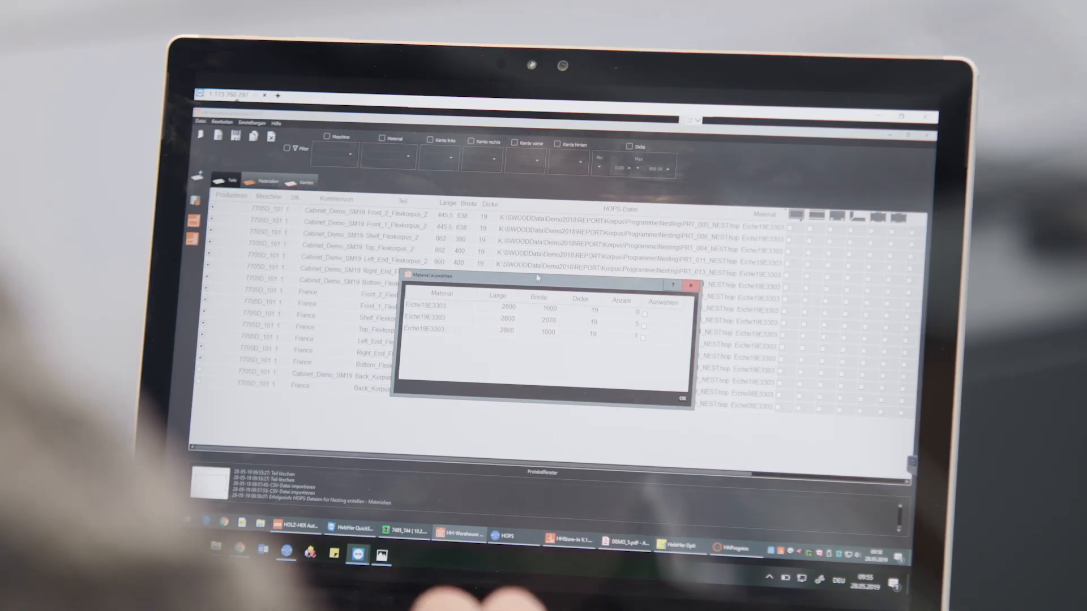
click(682, 398)
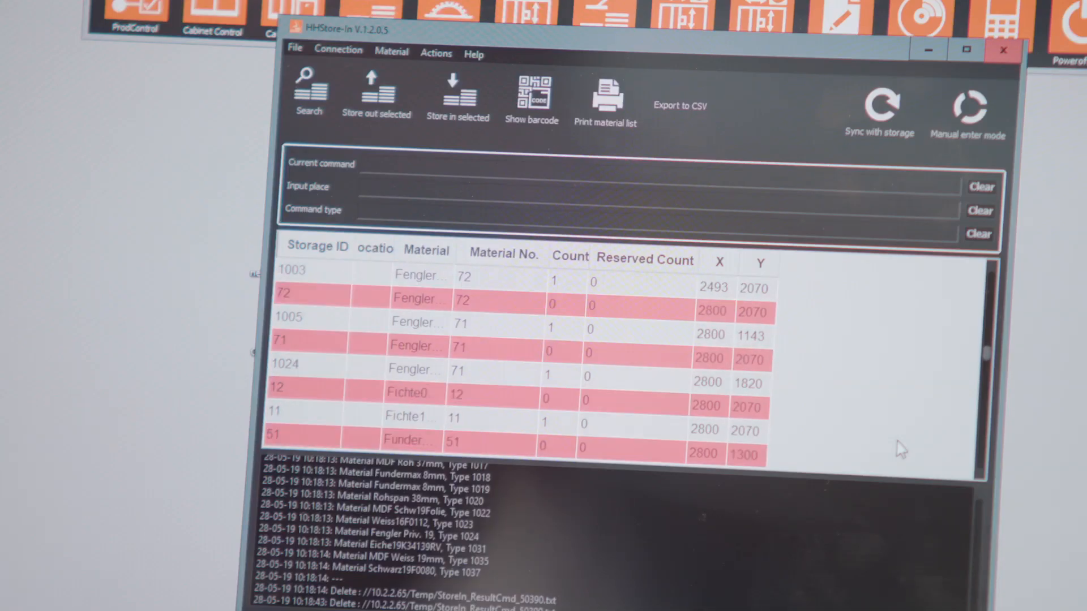
mouse_move(589, 360)
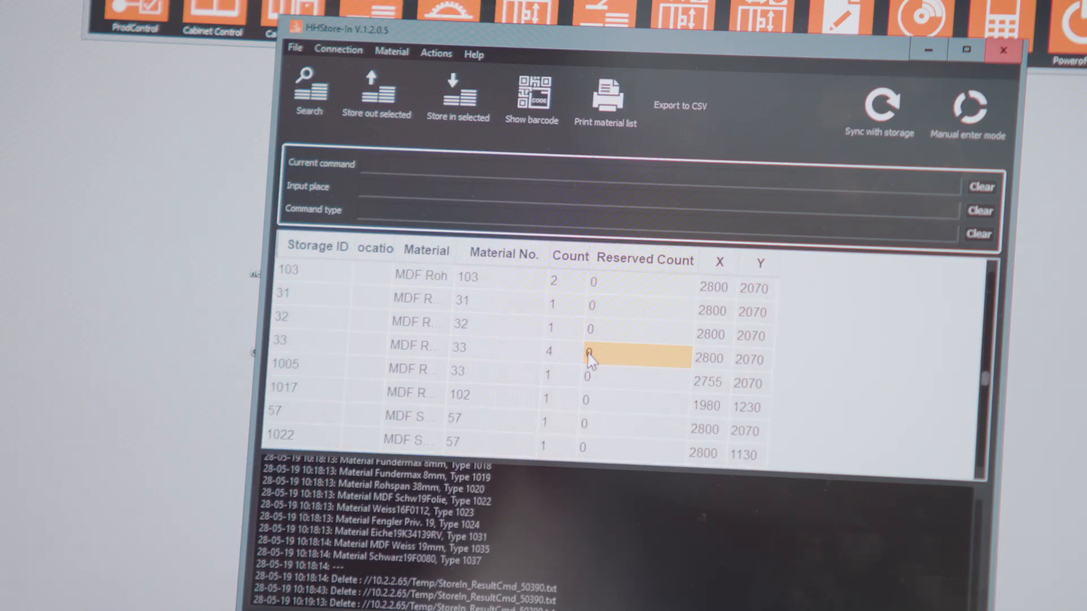
scroll(down, 3)
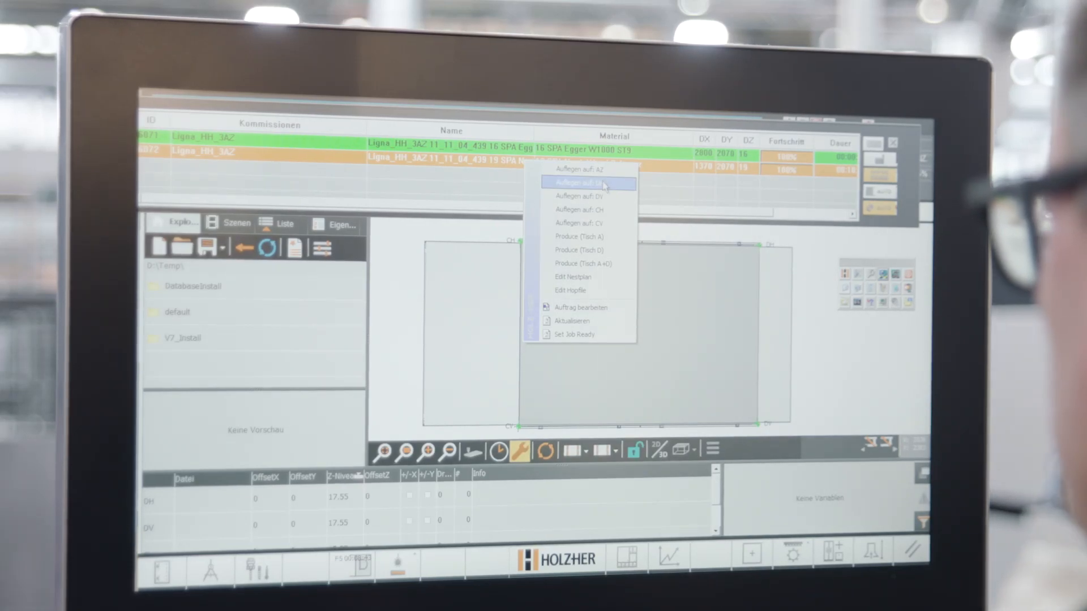
Step: Choose an Auflegen auf … entry to queue the second Ligna job for the table
click(579, 182)
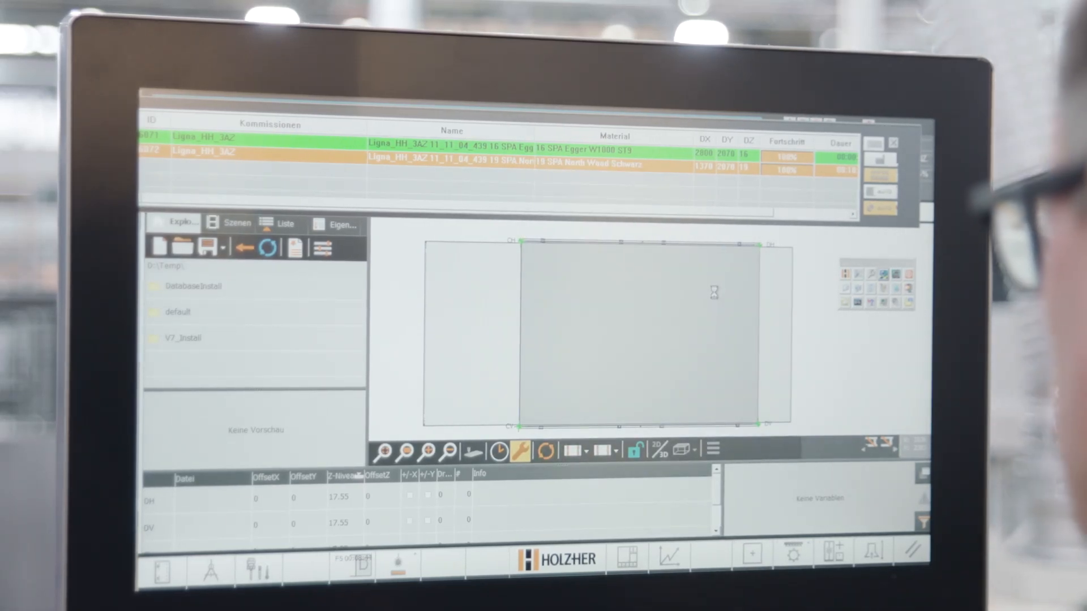